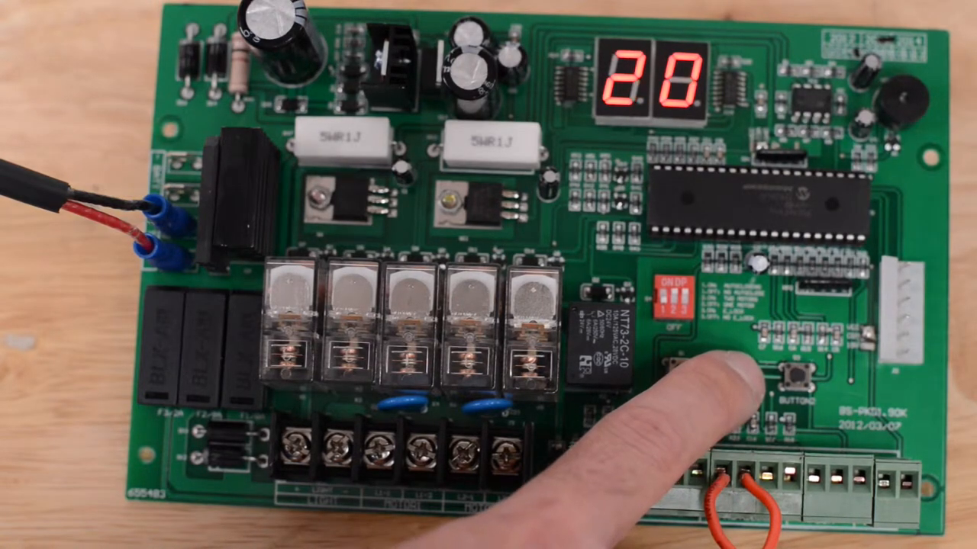
pyautogui.click(679, 374)
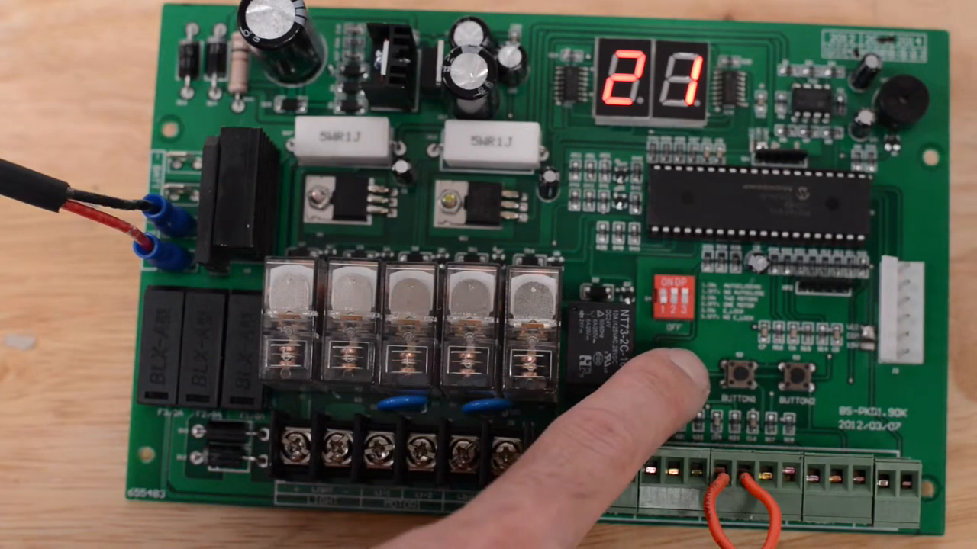
pyautogui.click(677, 374)
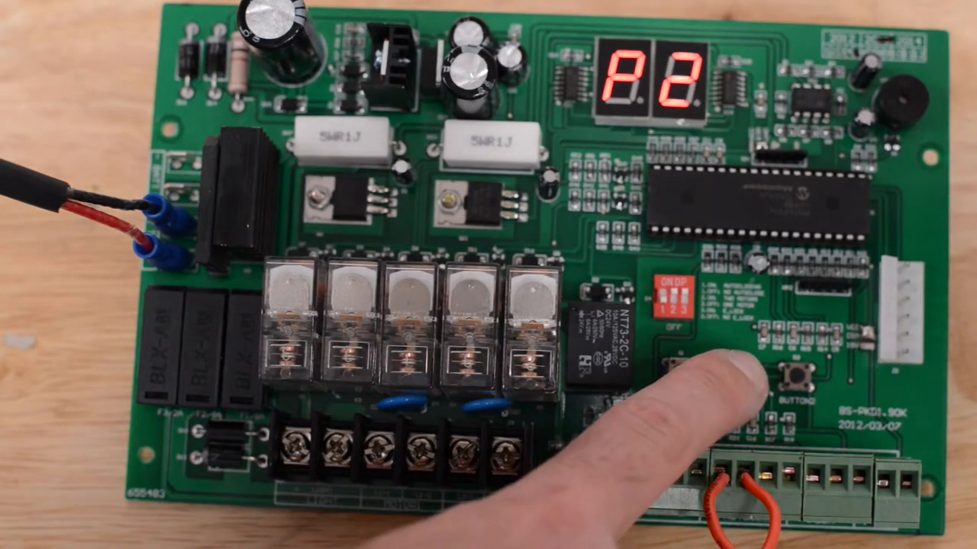
pyautogui.click(786, 378)
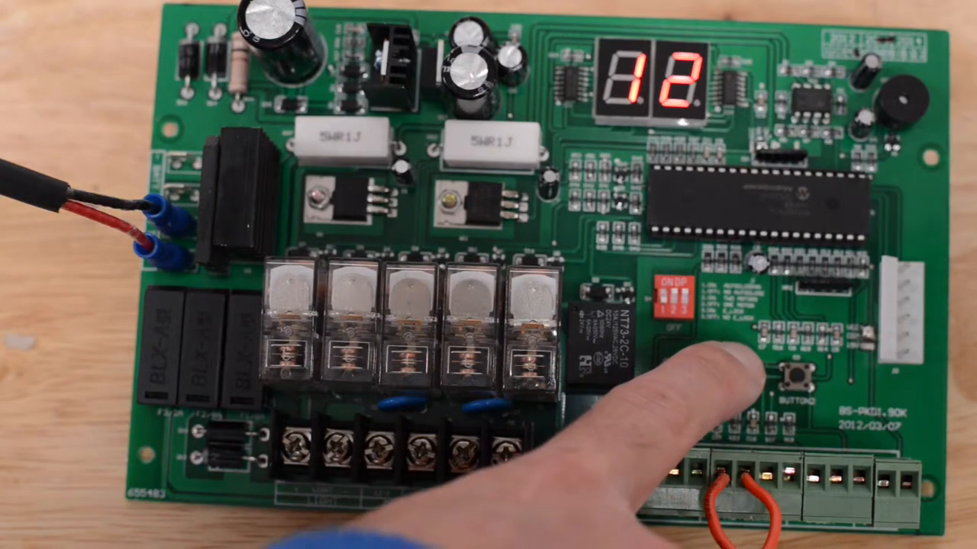
pyautogui.click(791, 374)
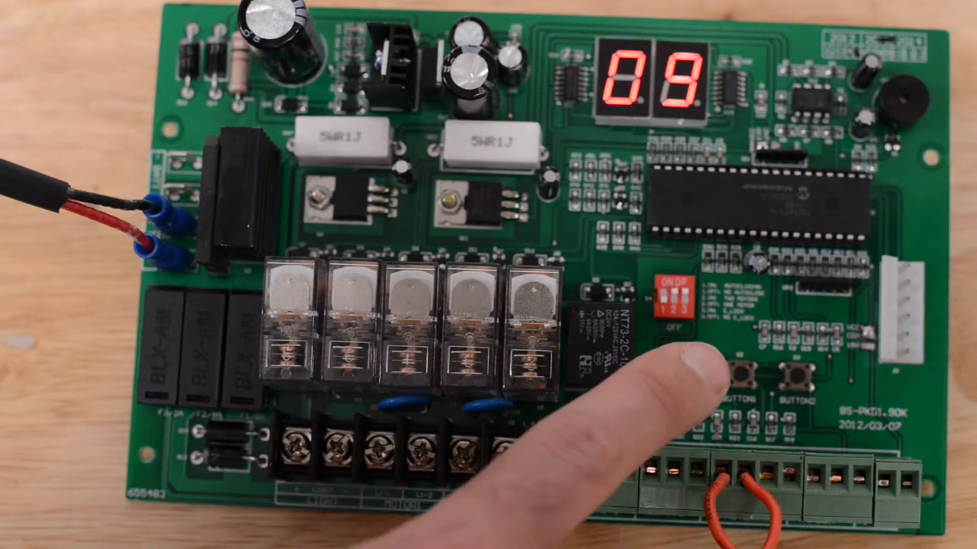
pyautogui.click(745, 374)
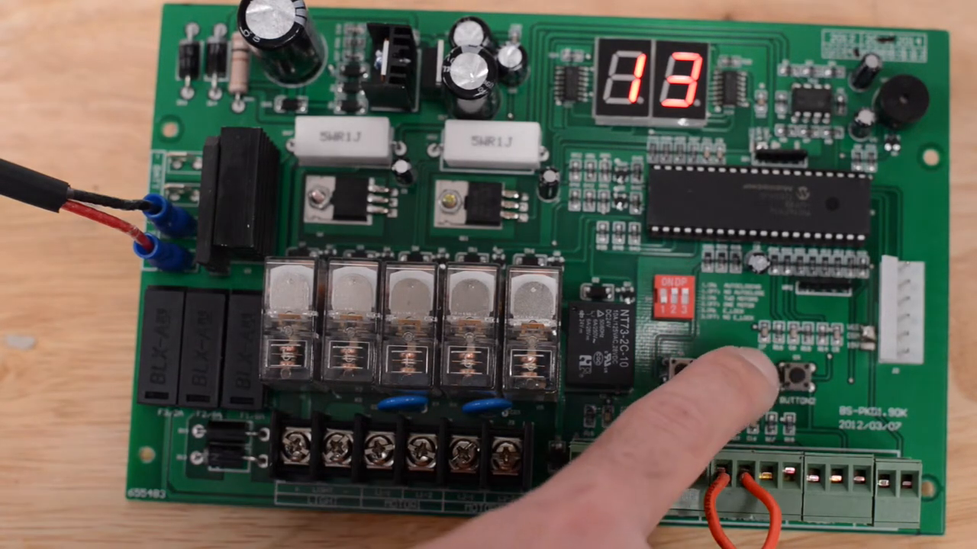
pyautogui.click(821, 374)
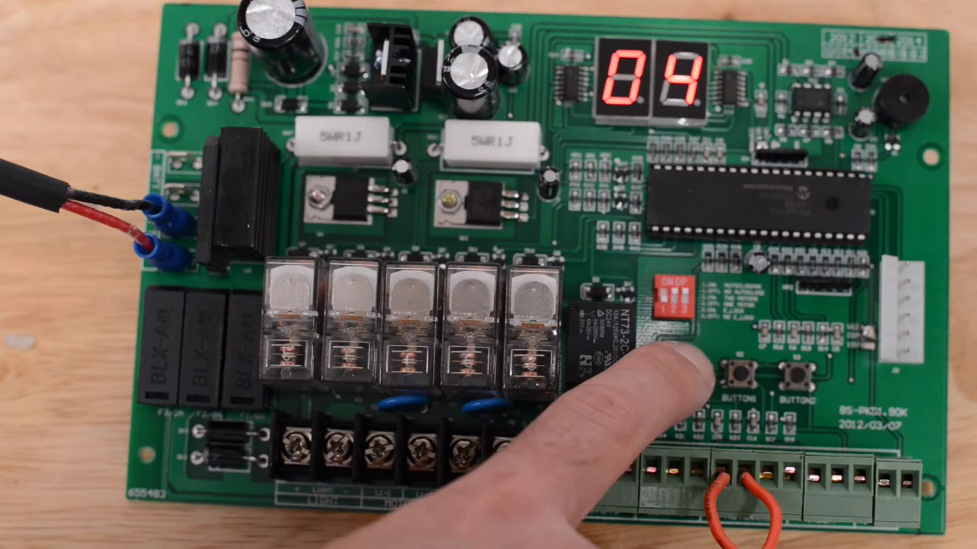
pyautogui.click(684, 374)
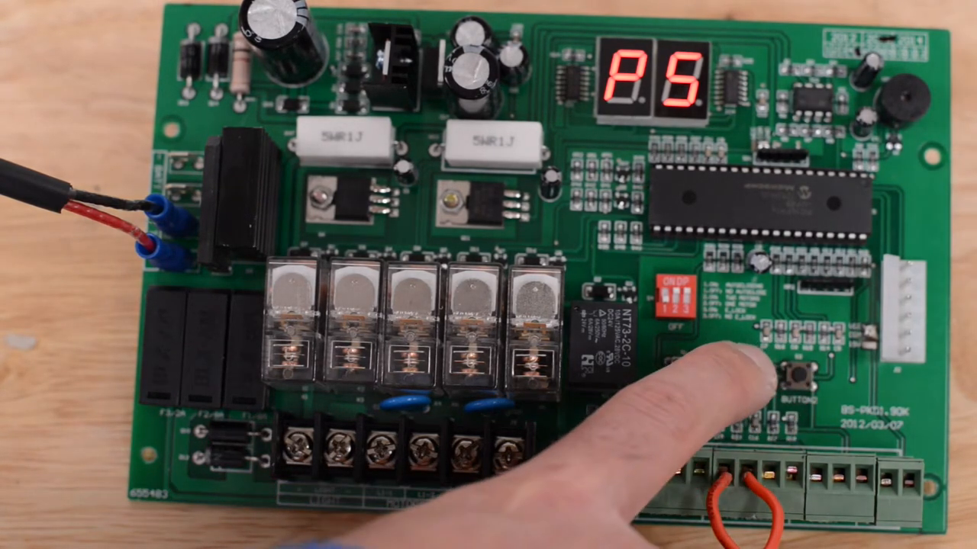
pyautogui.click(793, 374)
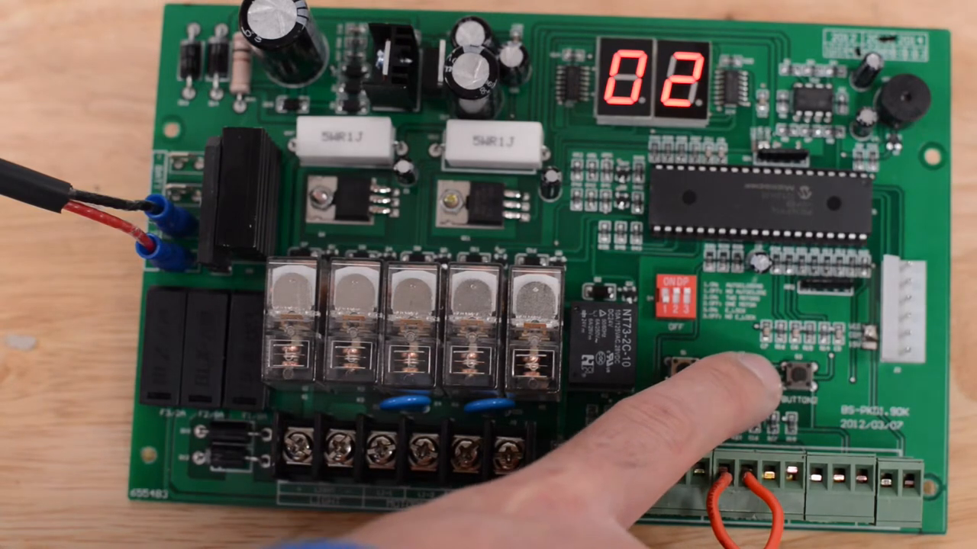